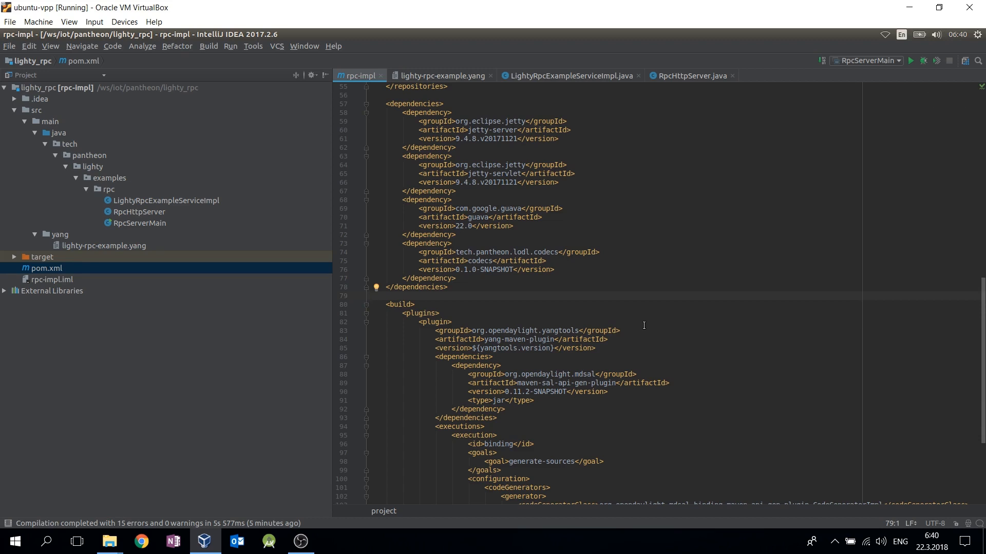
Review the yang-maven-plugin configuration in the pom before turning to the model.
click(370, 296)
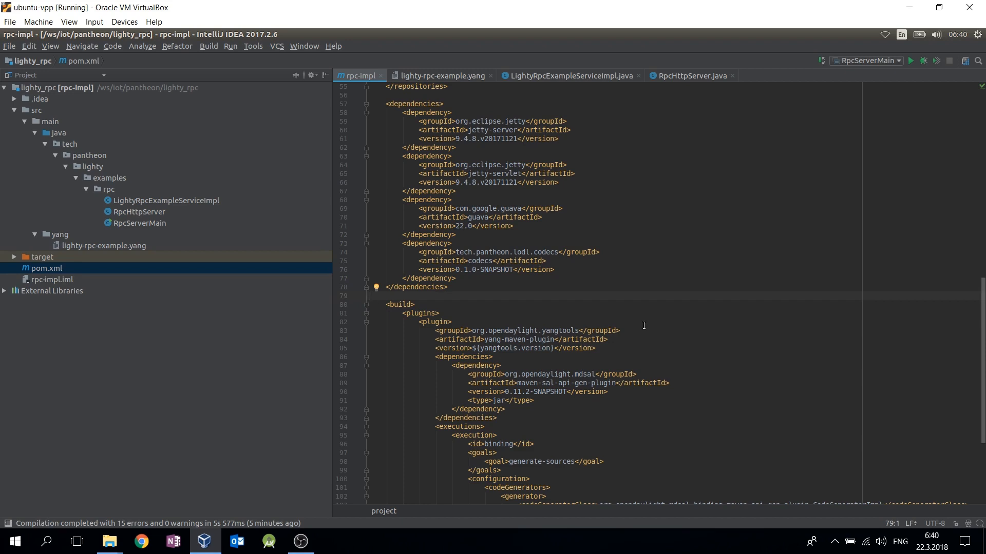
click(370, 296)
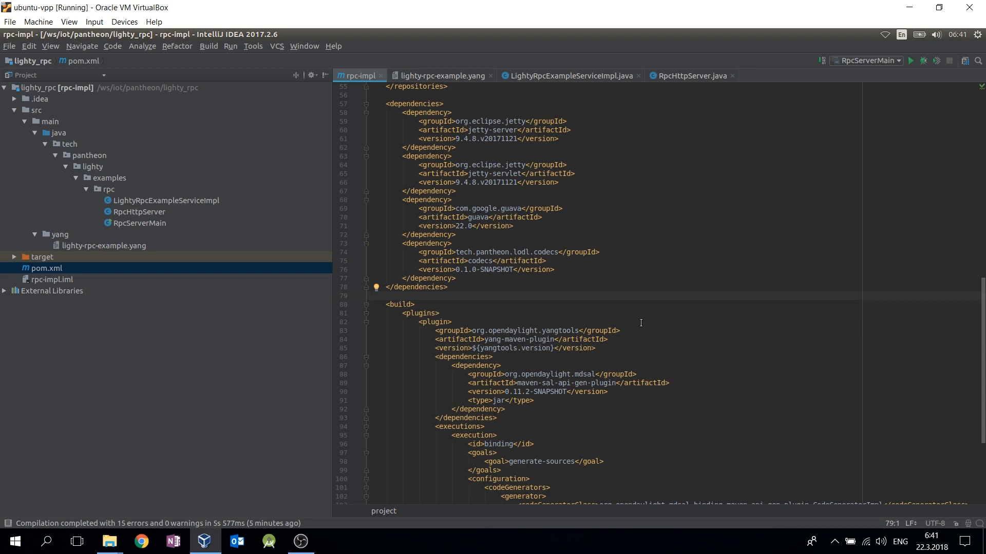
double_click(506, 340)
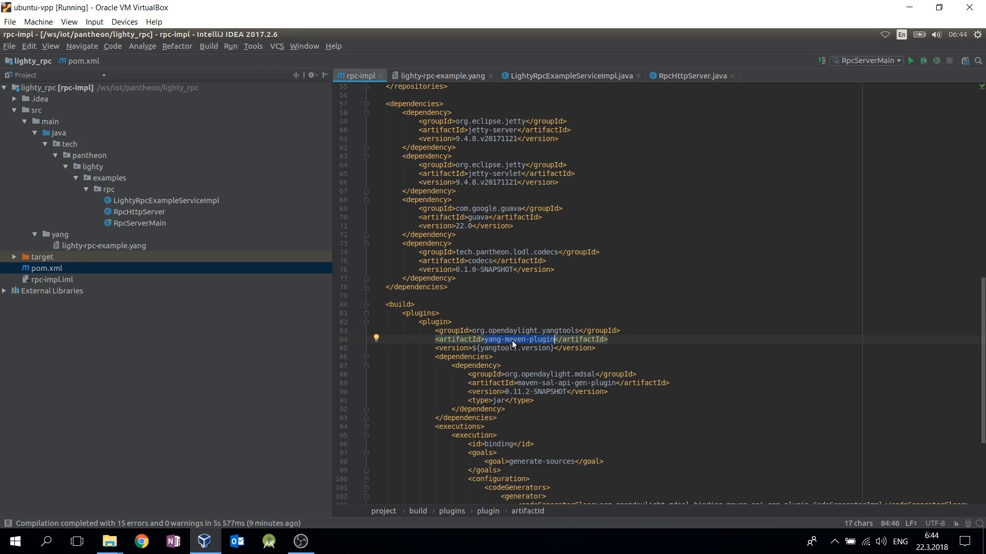
click(60, 234)
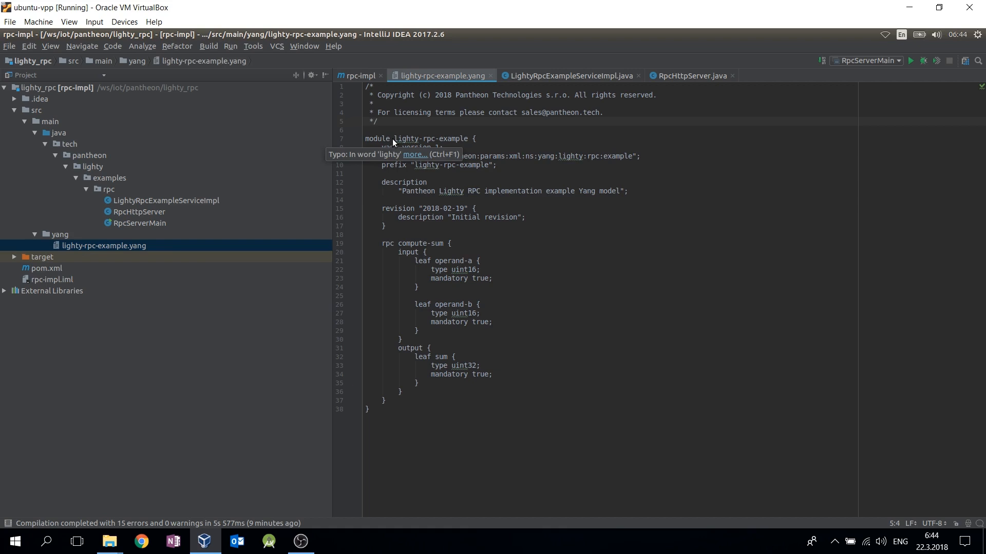
View lighty-rpc-example.yang, highlighting the module name and the compute-sum output.
double_click(430, 139)
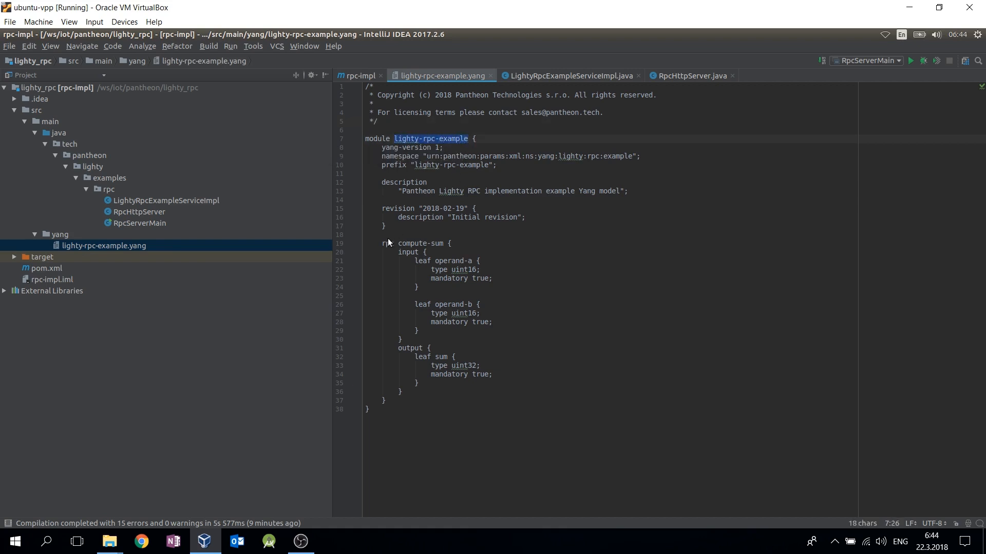
double_click(387, 243)
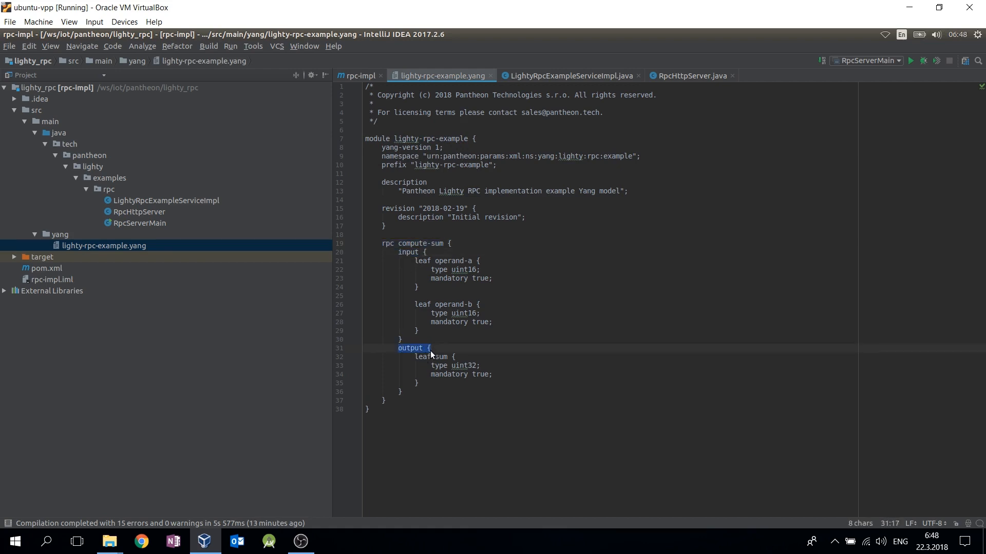
Expand target > generated-sources > mdsal-binding down to the rev180219 generated classes.
click(13, 257)
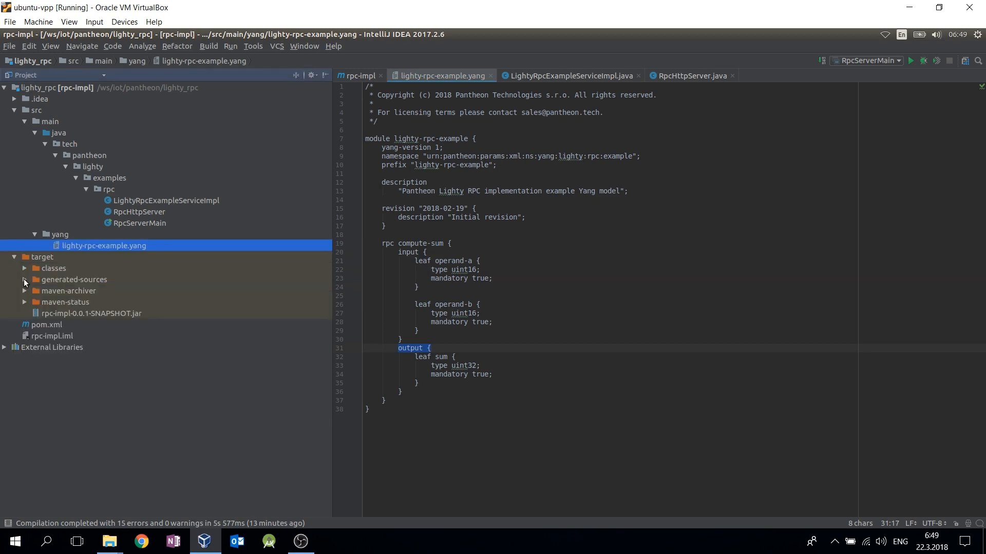
click(24, 279)
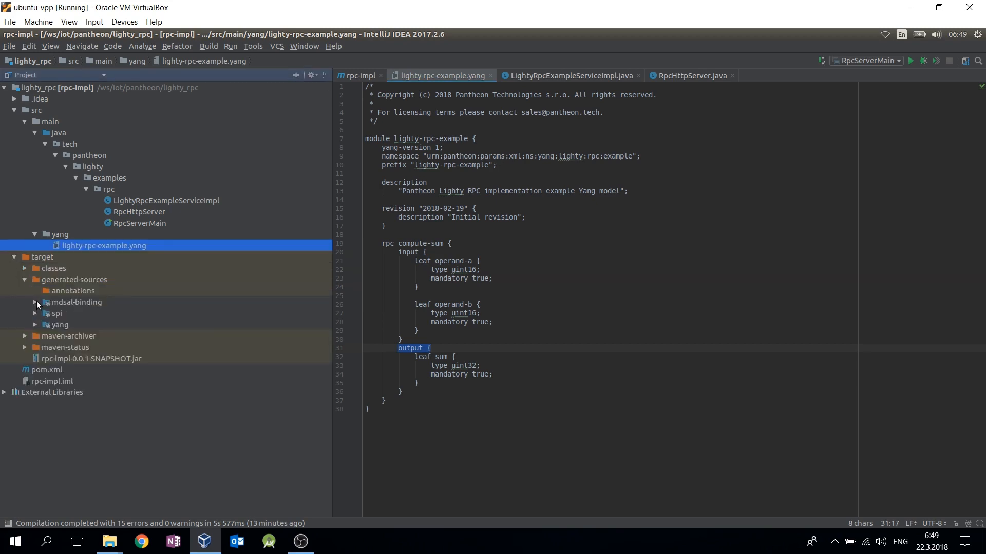
click(35, 302)
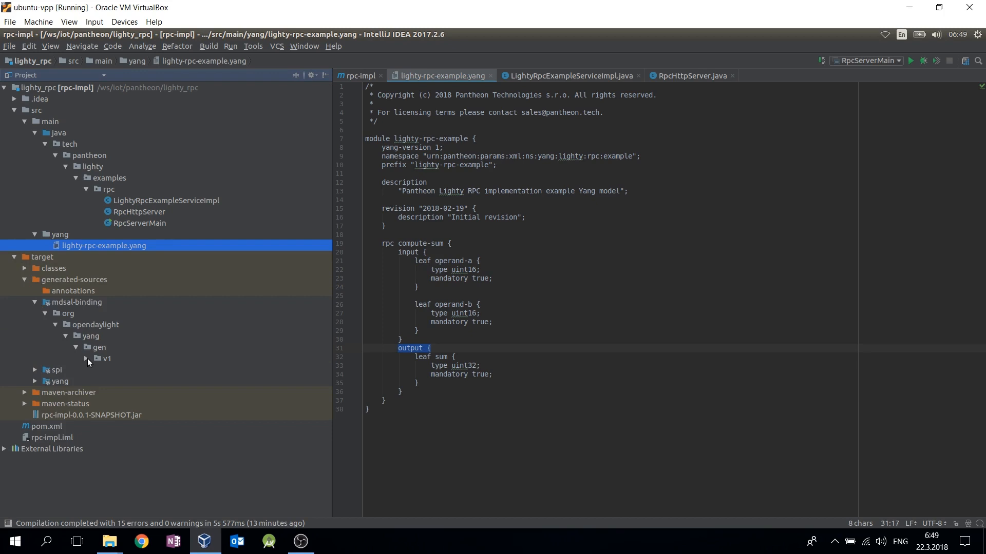
click(86, 359)
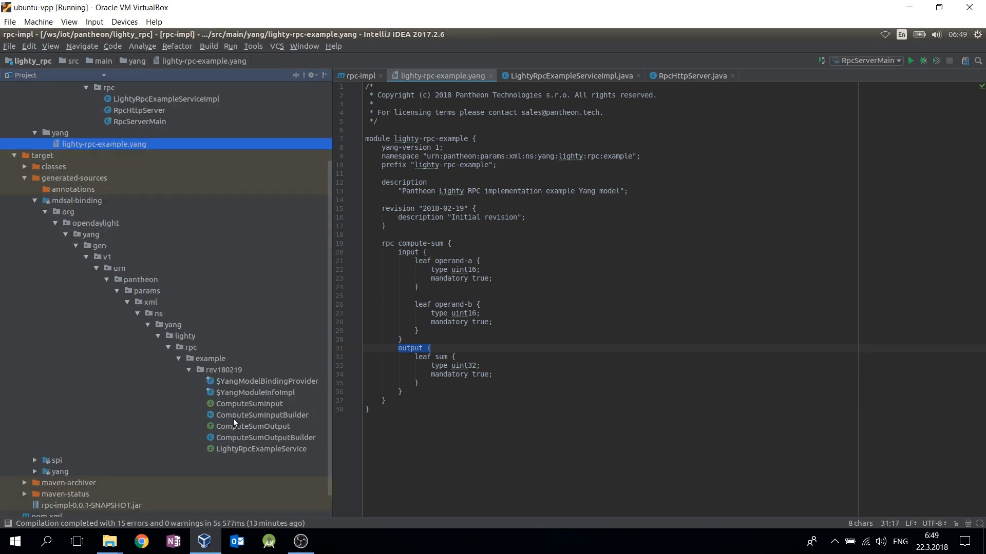
mouse_move(245, 407)
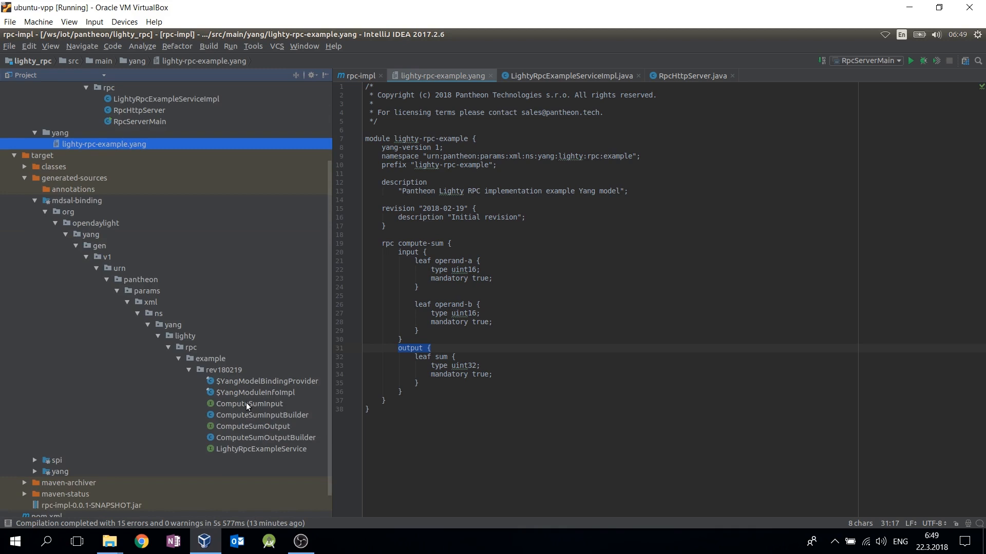
Browse the ComputeSum generated classes, view LightyRpcExampleService, then its implementation class.
click(253, 426)
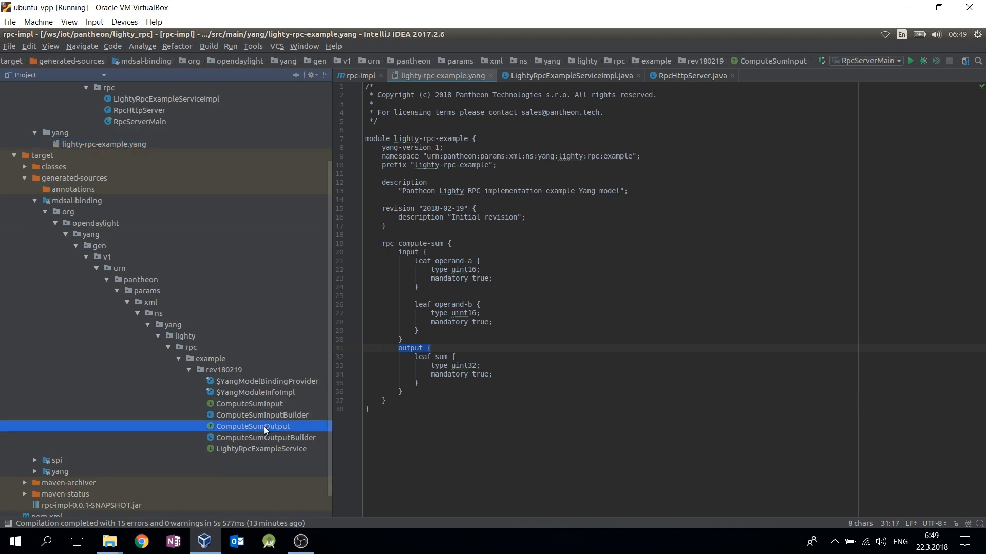
click(262, 414)
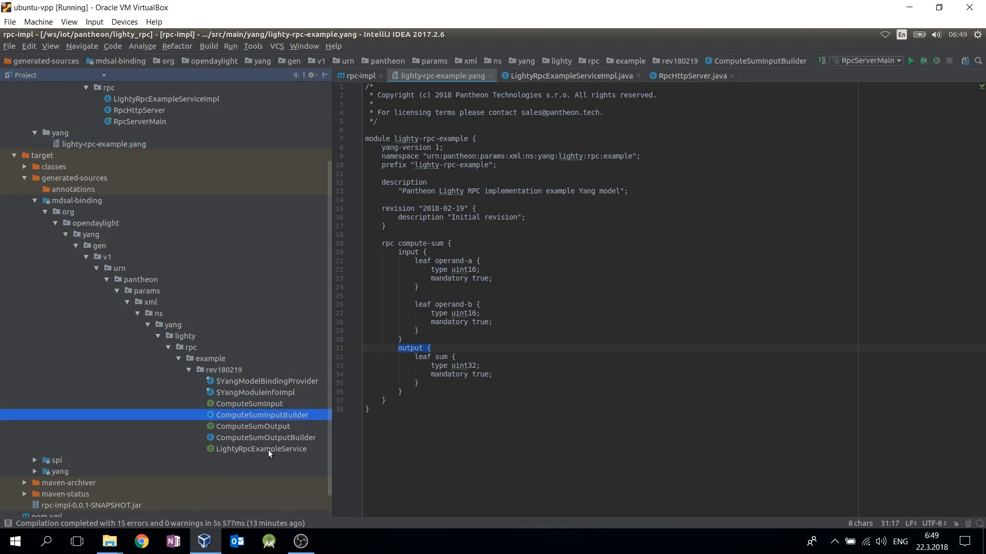
click(264, 438)
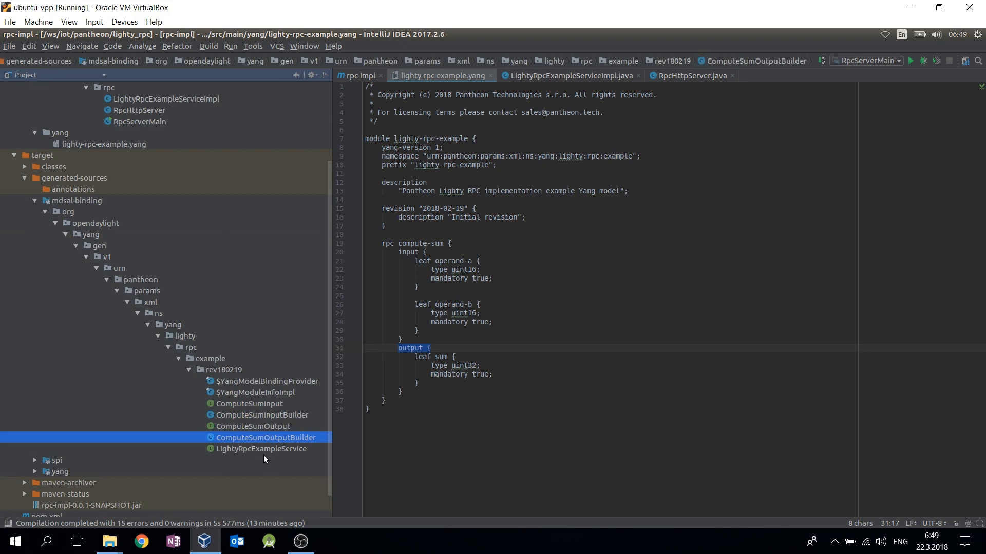
click(262, 449)
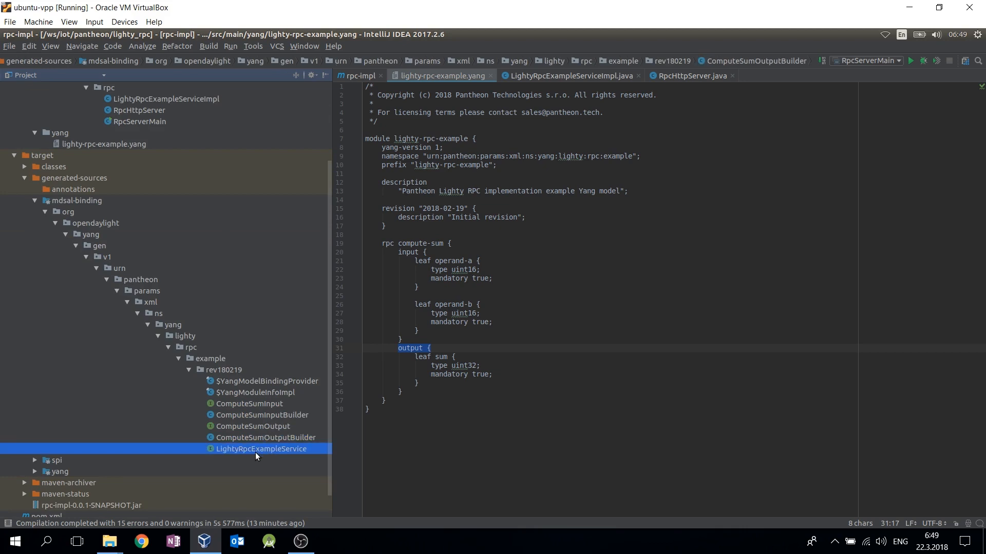
double_click(261, 448)
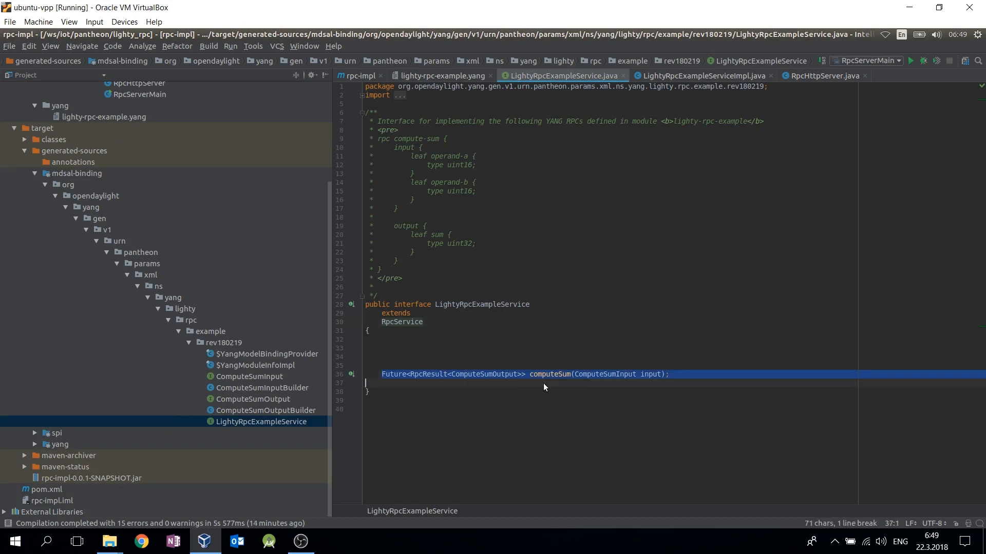
click(699, 75)
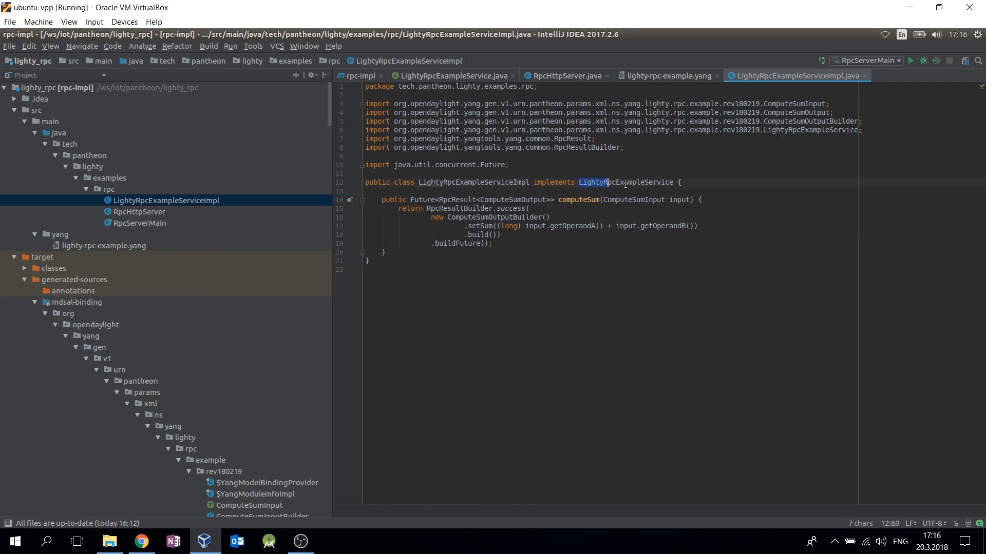
Highlight getOperandB and the ComputeSumOutputBuilder construction in computeSum.
double_click(625, 183)
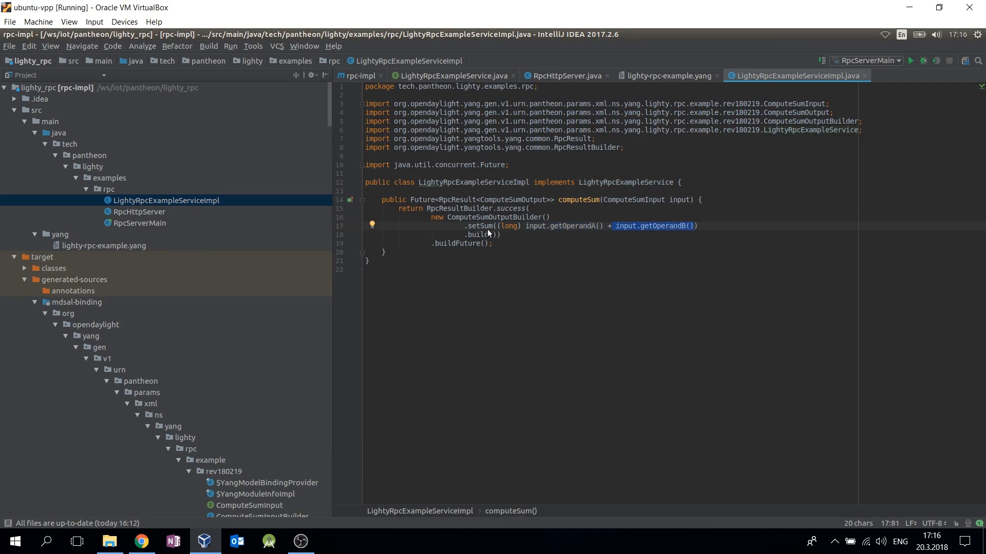
click(545, 218)
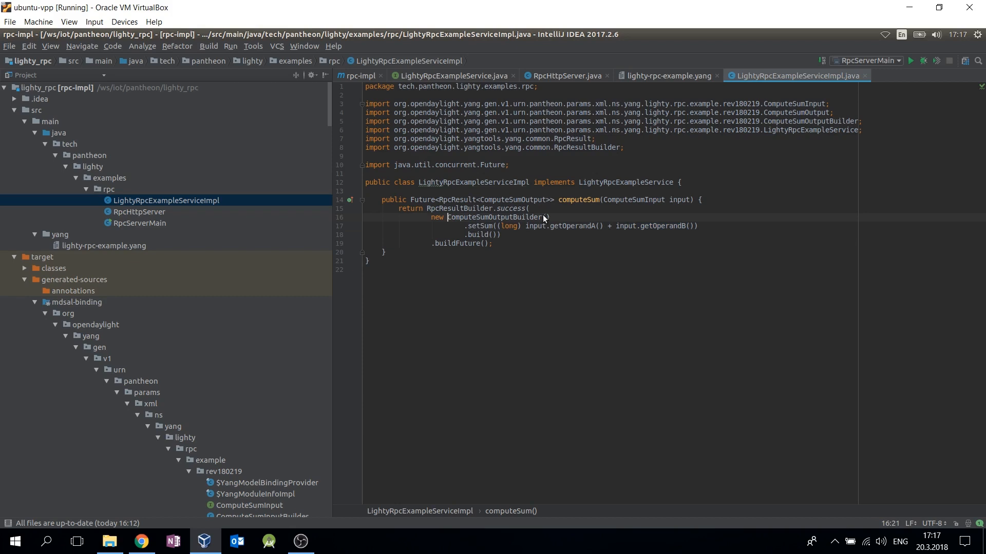
double_click(496, 217)
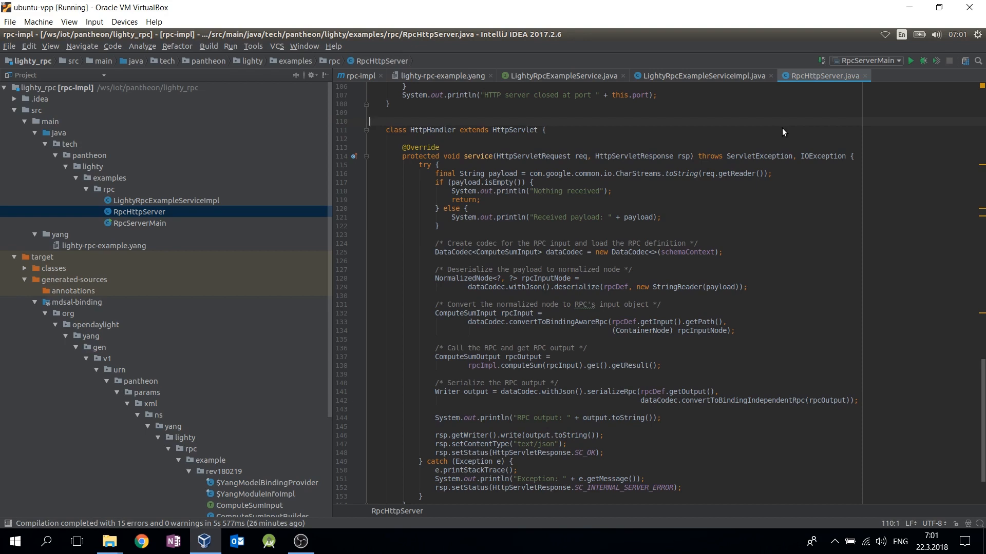
double_click(478, 156)
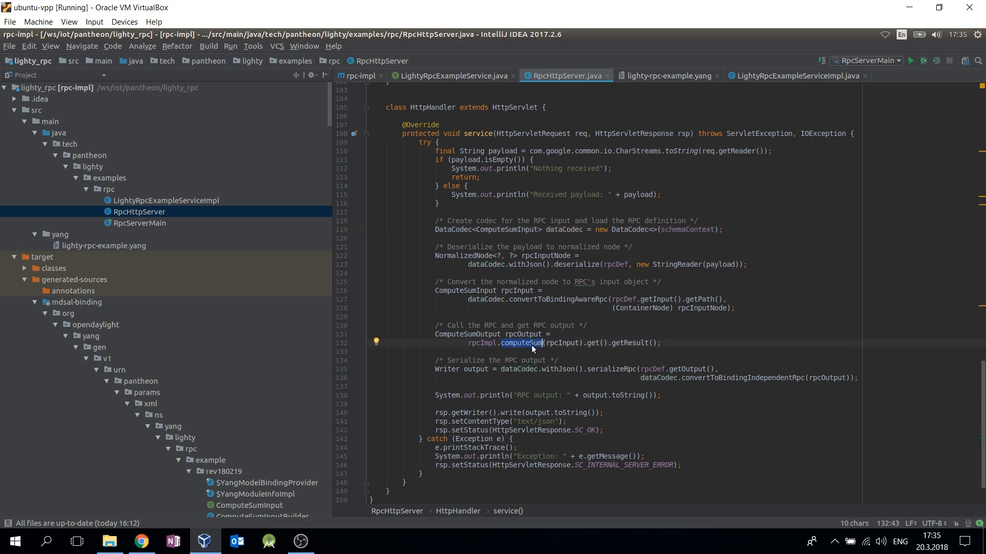
mouse_move(530, 353)
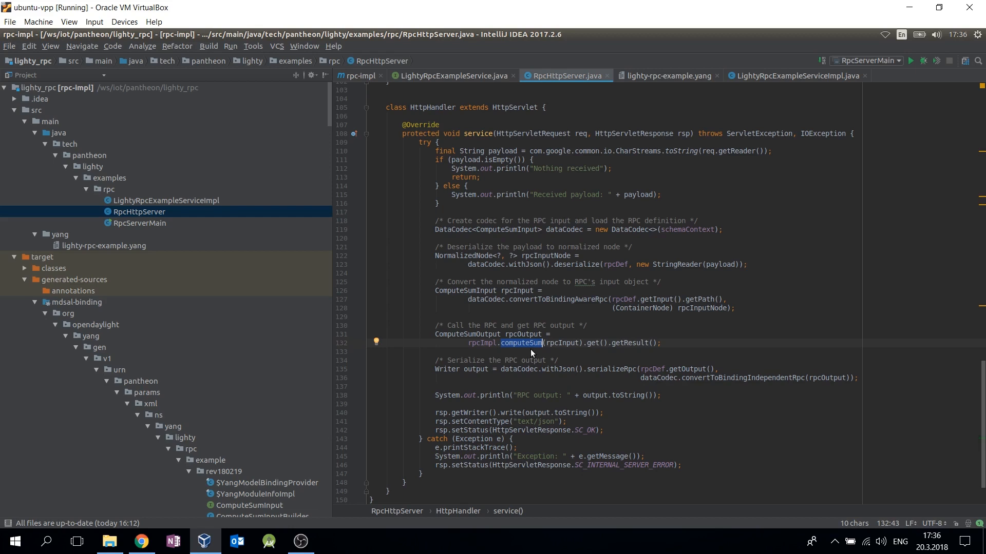
mouse_move(601, 372)
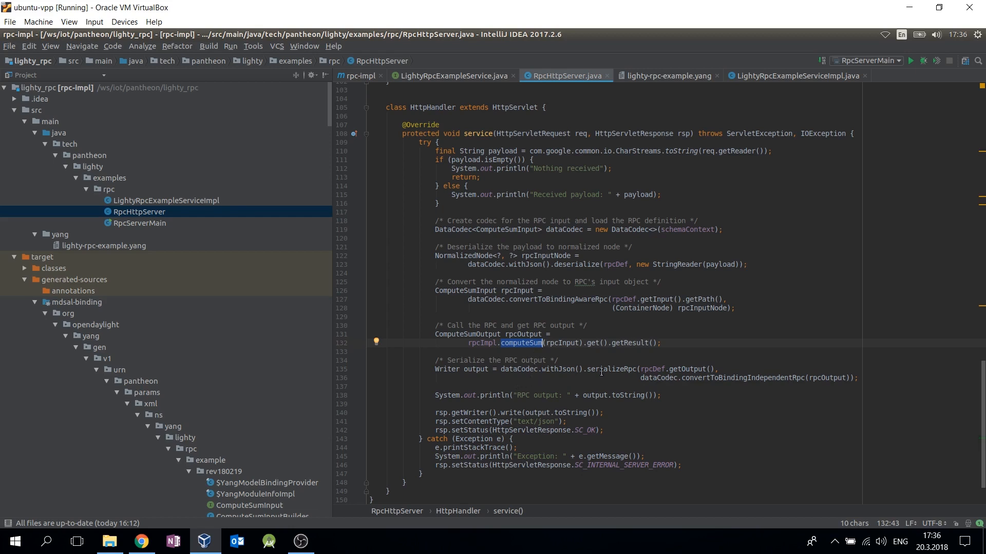
Run RpcServerMain and watch the console report the HTTP server on port 8080.
click(230, 46)
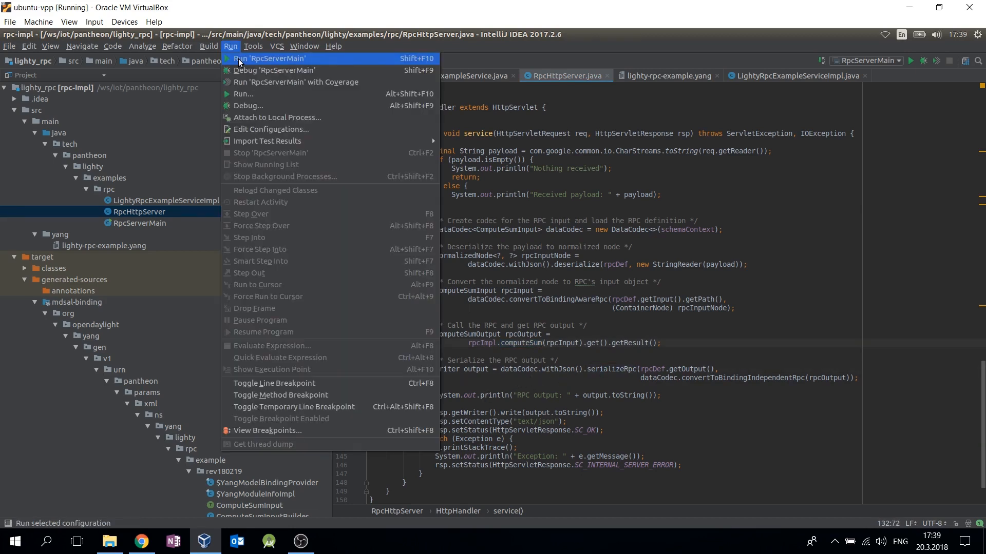
click(270, 57)
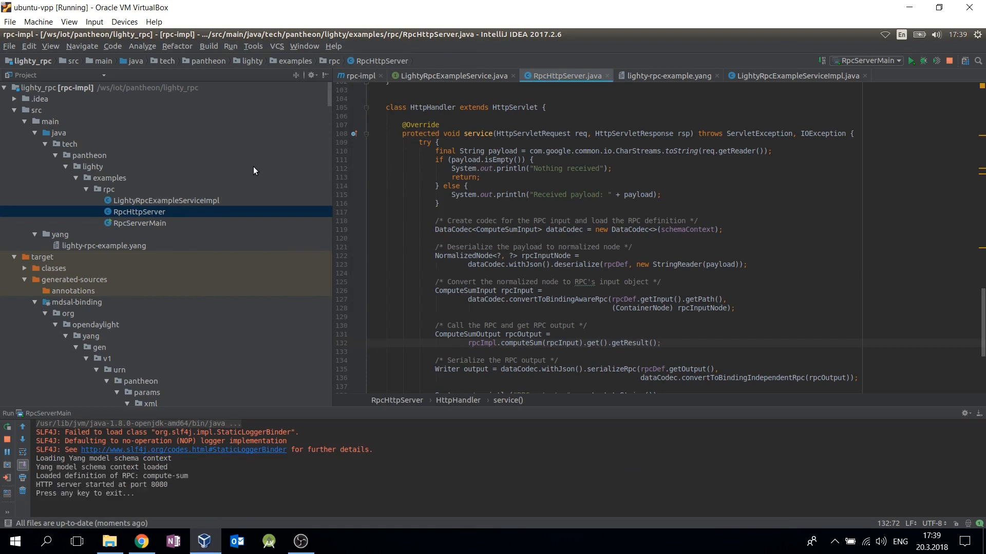
click(660, 342)
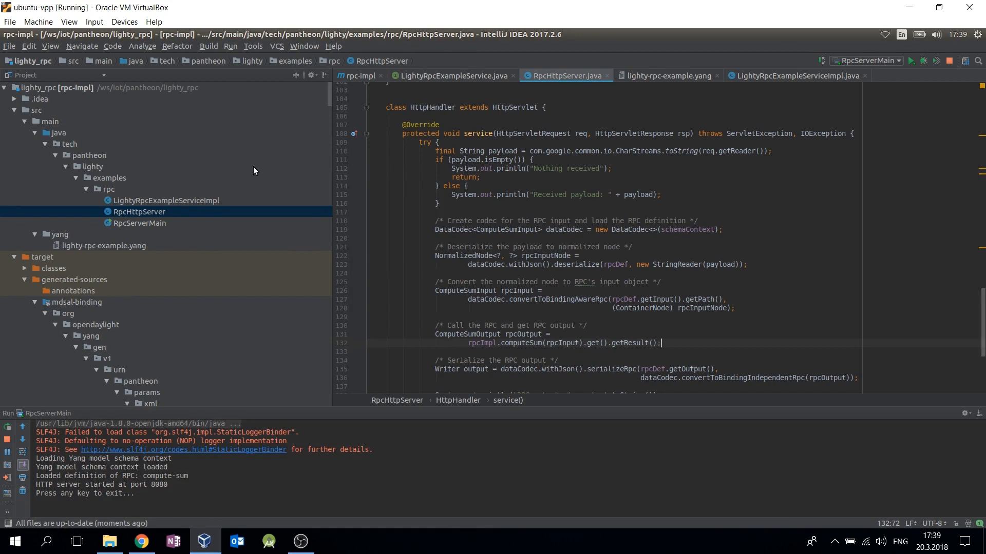
mouse_move(95, 505)
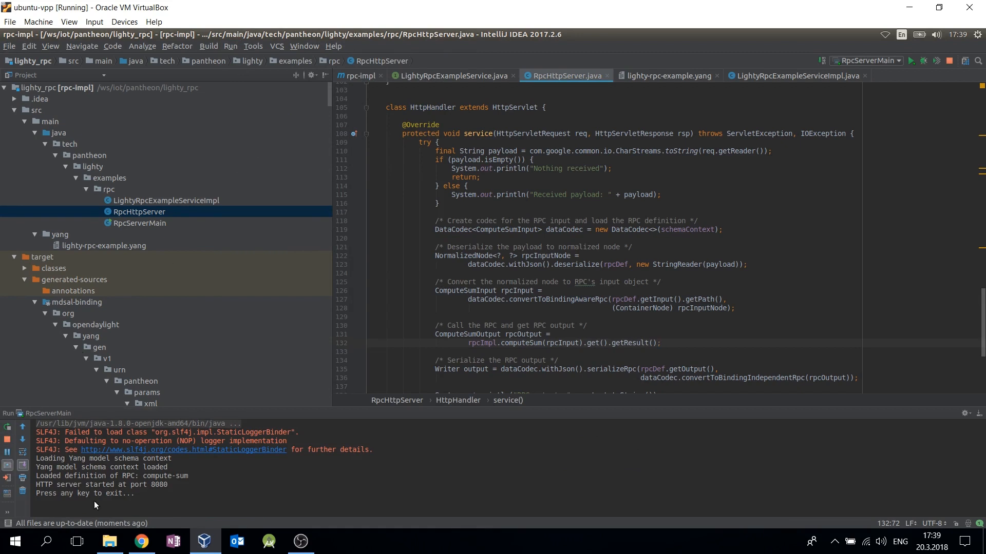
click(331, 541)
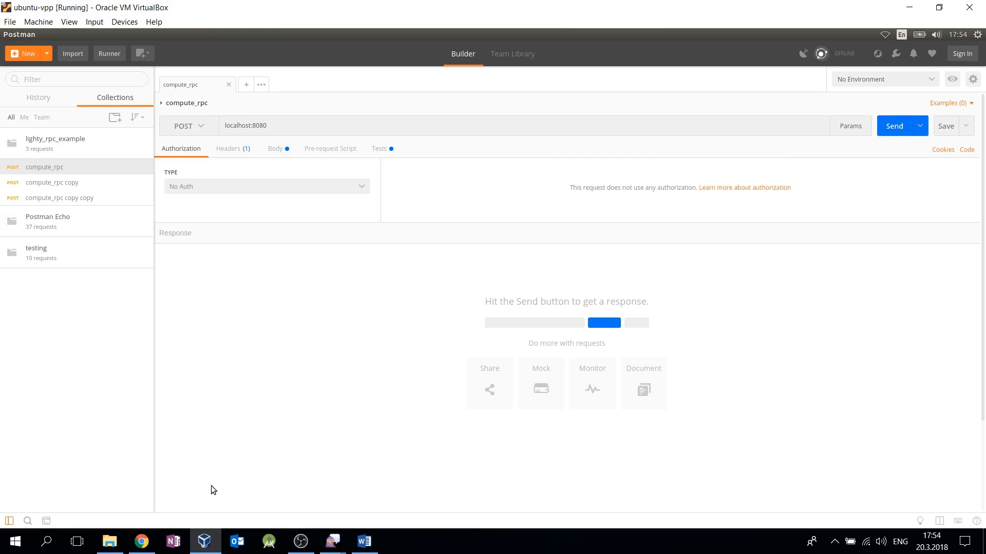
mouse_move(191, 125)
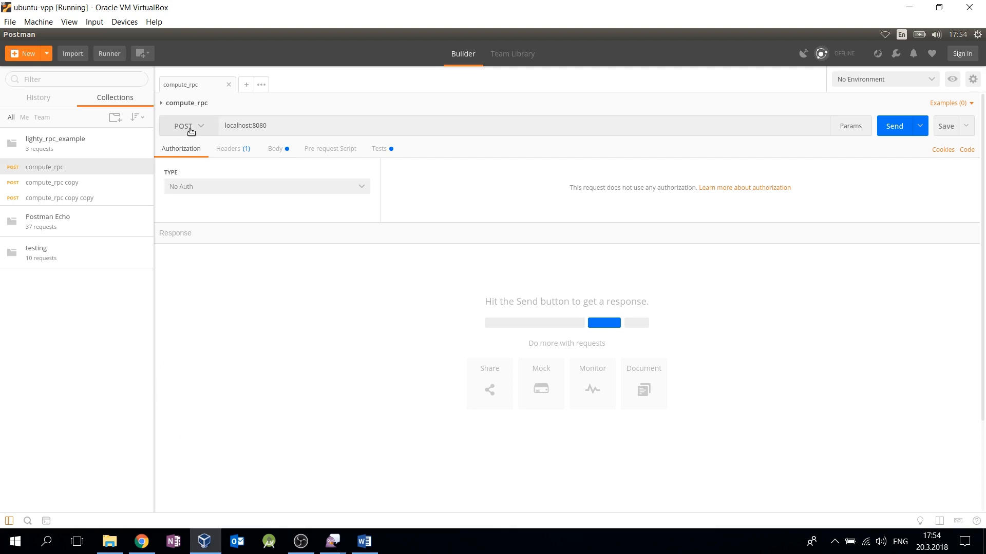
Check the compute_rpc port, its JSON Content-Type header, and the body with operands 200 and 22.
double_click(258, 125)
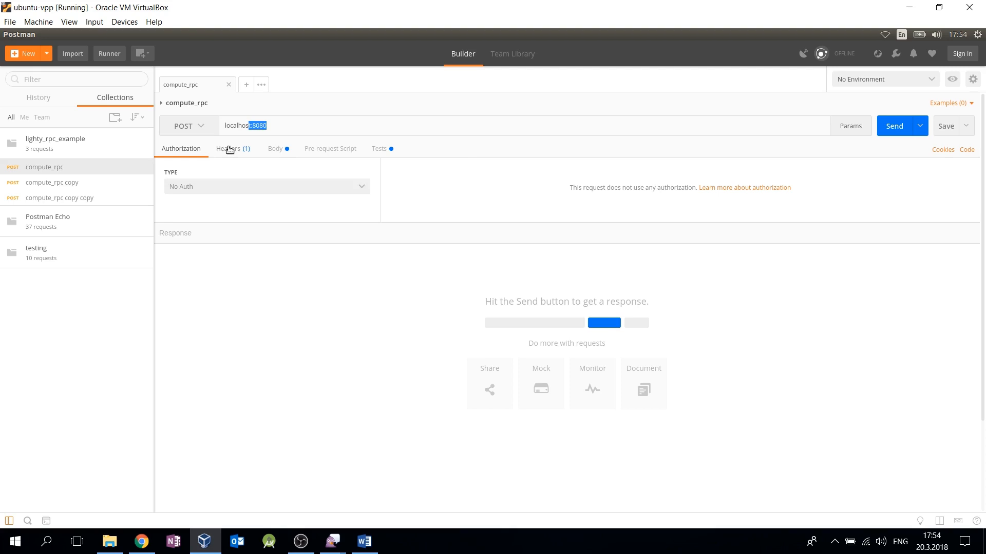
click(228, 148)
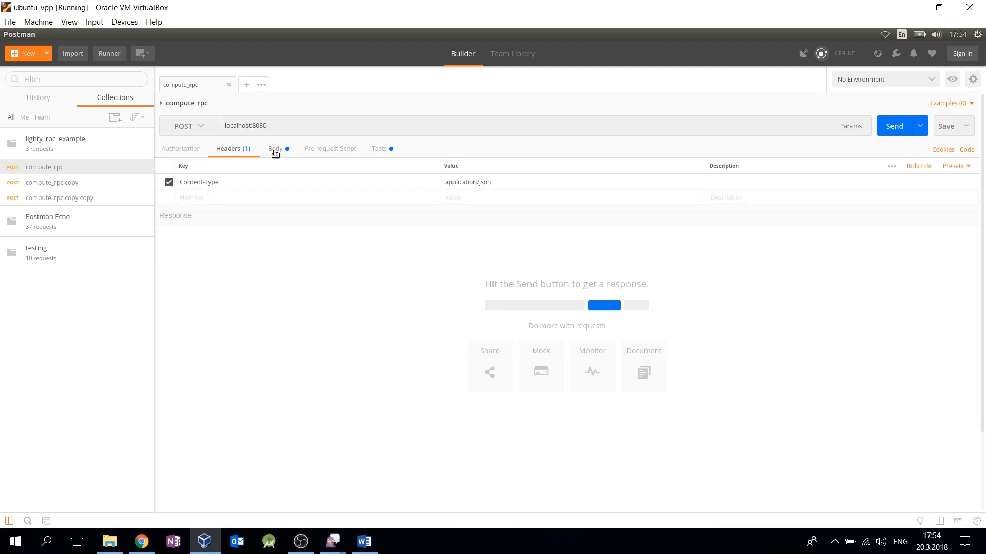
click(275, 147)
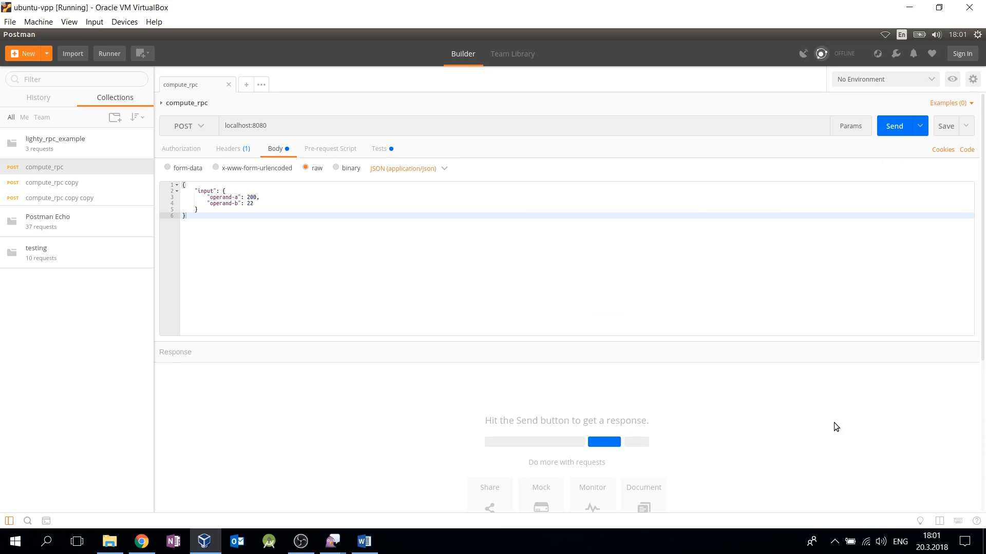
Send compute_rpc, get 200 OK with sum 222, and view its test script.
click(893, 125)
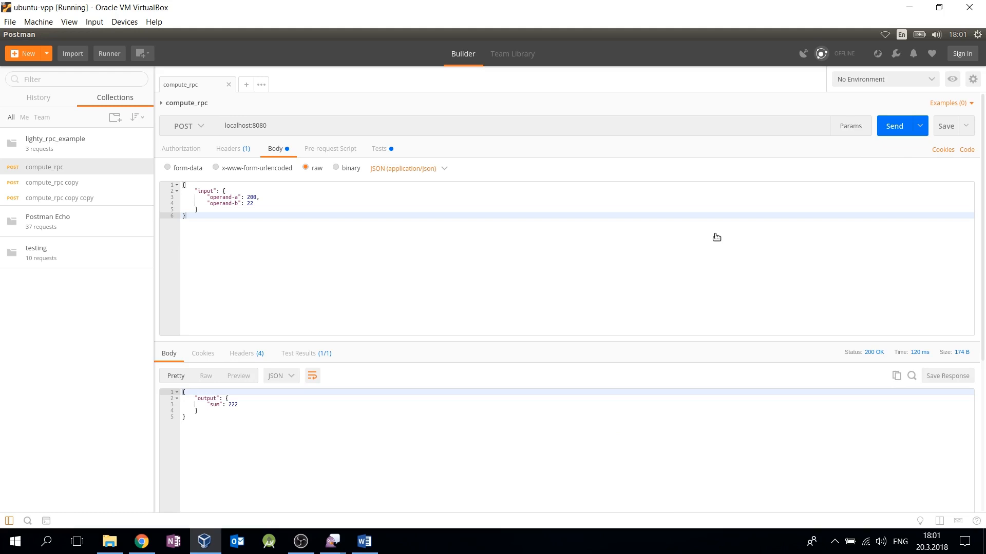
mouse_move(217, 310)
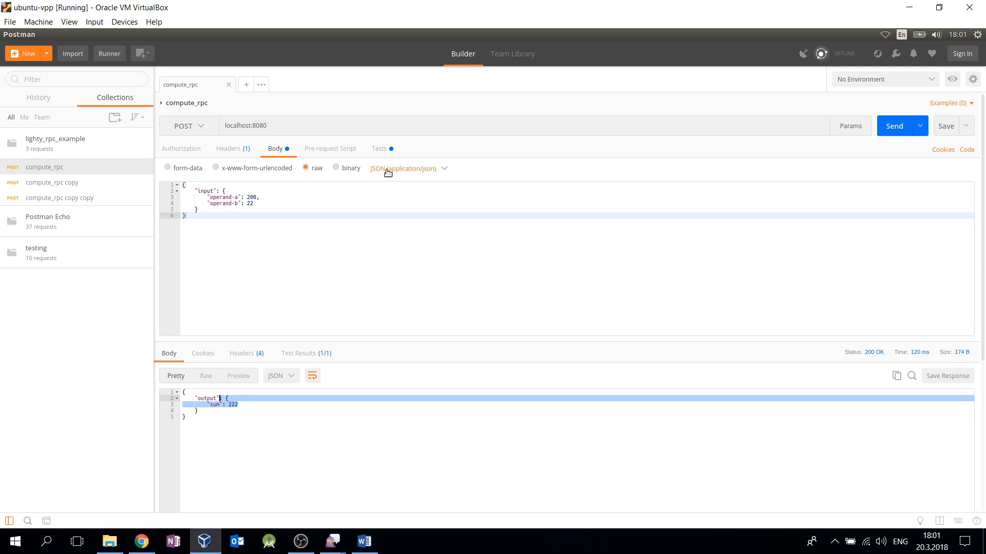
click(378, 148)
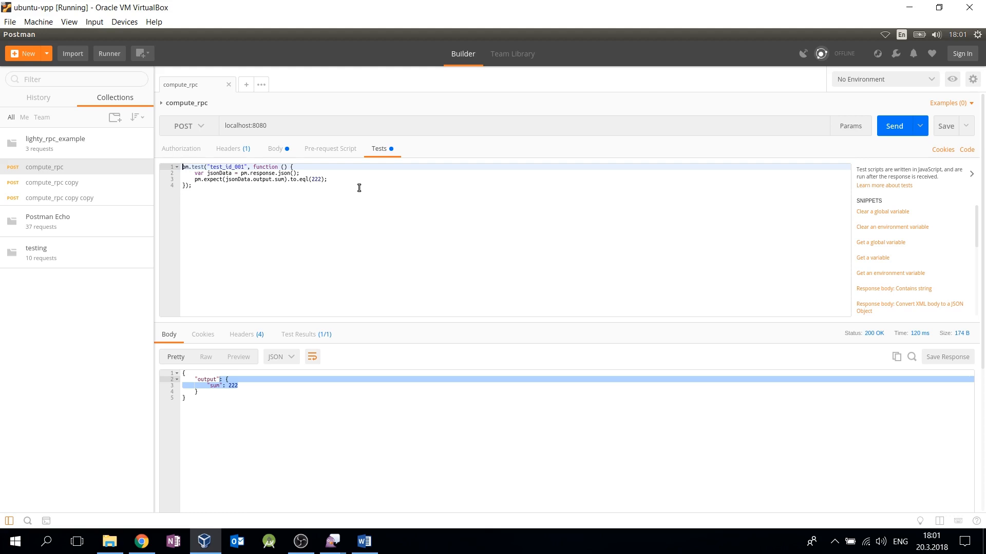
mouse_move(350, 193)
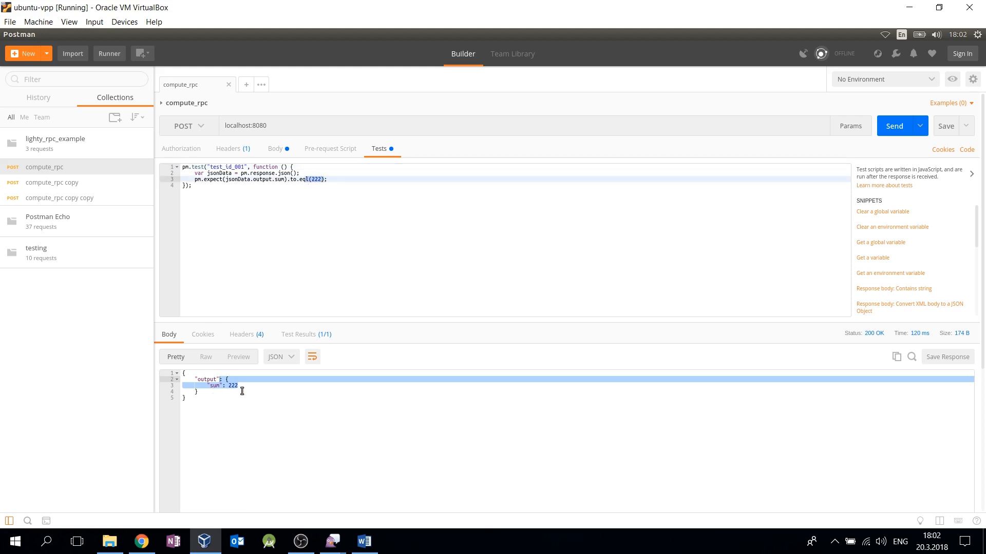
Confirm test_id_001 passes in Test Results, then bring up the Collection Runner.
click(299, 334)
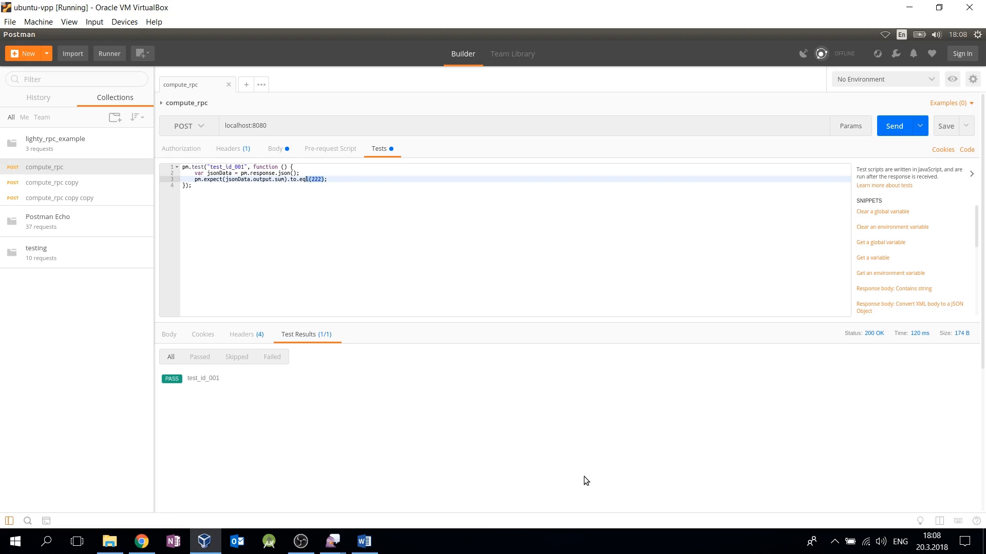
click(109, 53)
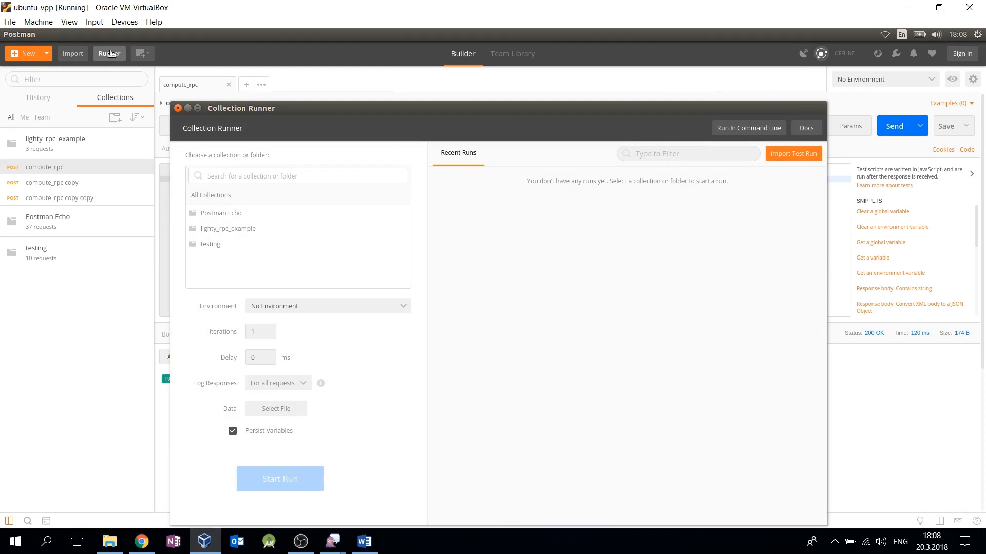
Run the lighty_rpc_example collection so all three requests pass test_id_001.
click(229, 228)
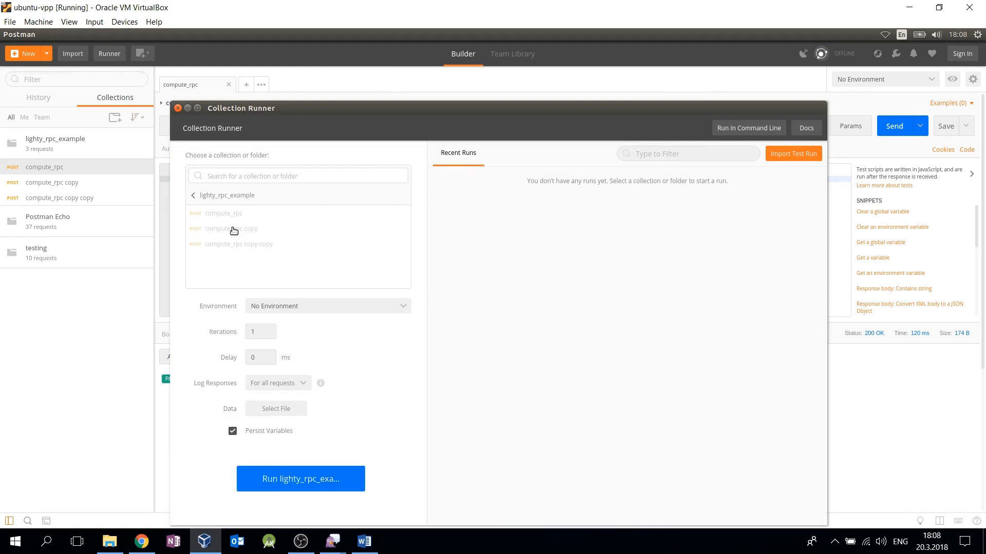
click(300, 478)
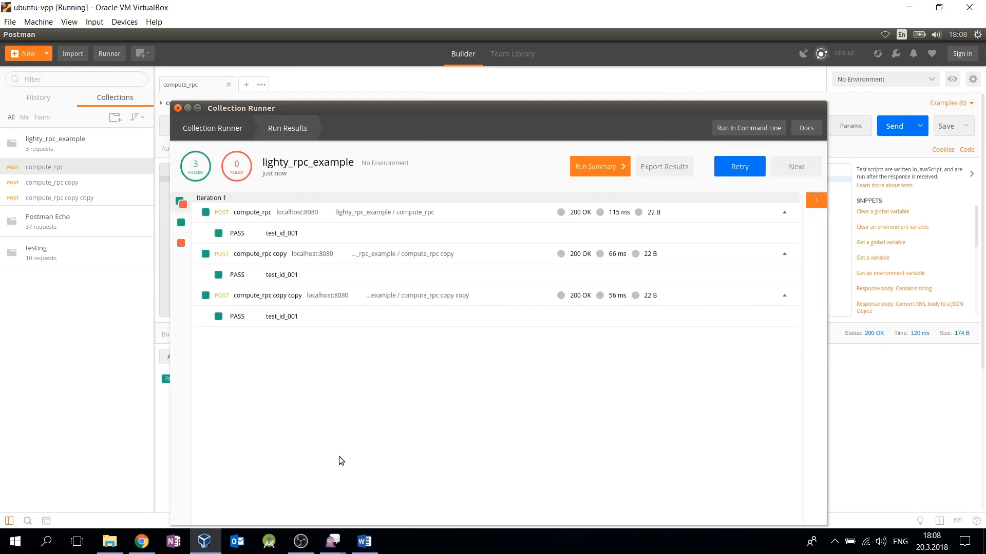